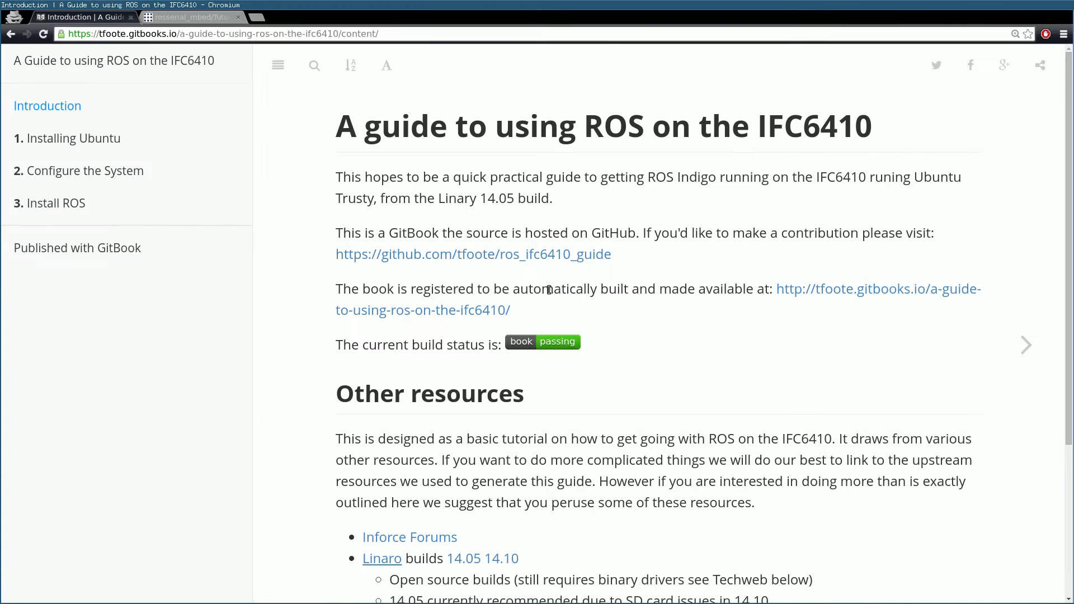
# Switch to the rosserial MBED PAC Shield tutorial and scroll to section 5 on downloading code.
pyautogui.moveTo(336, 126); pyautogui.dragTo(489, 125)
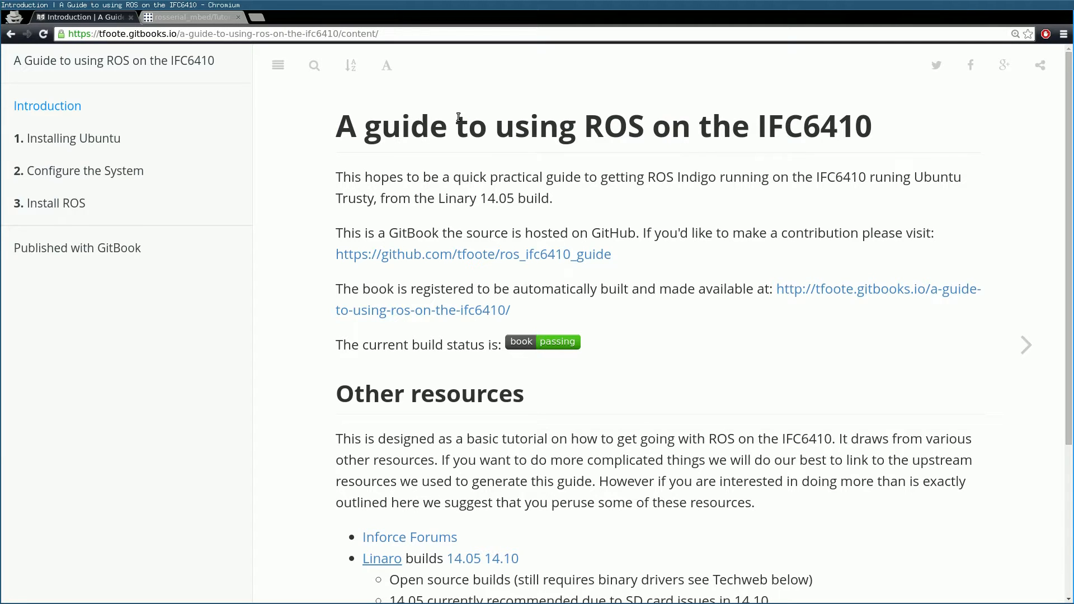
pyautogui.click(191, 17)
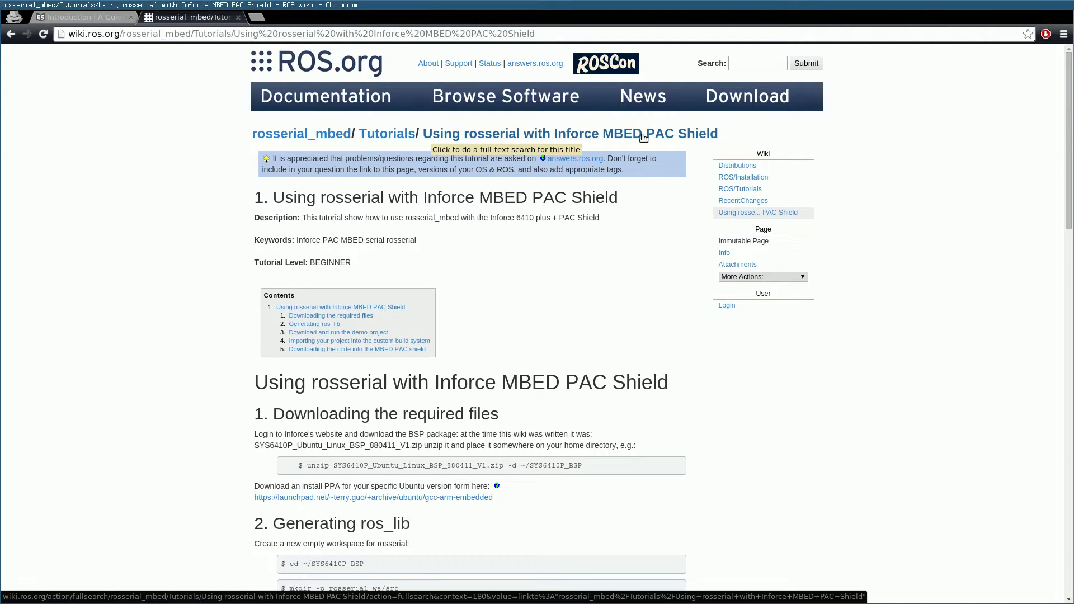
pyautogui.scroll(-3)
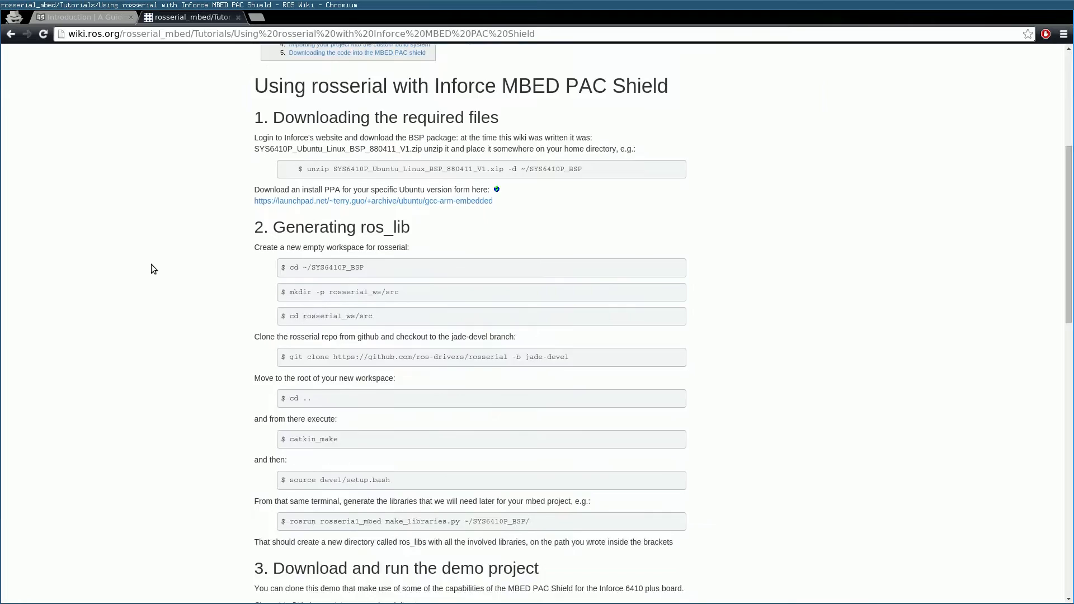
pyautogui.scroll(-3)
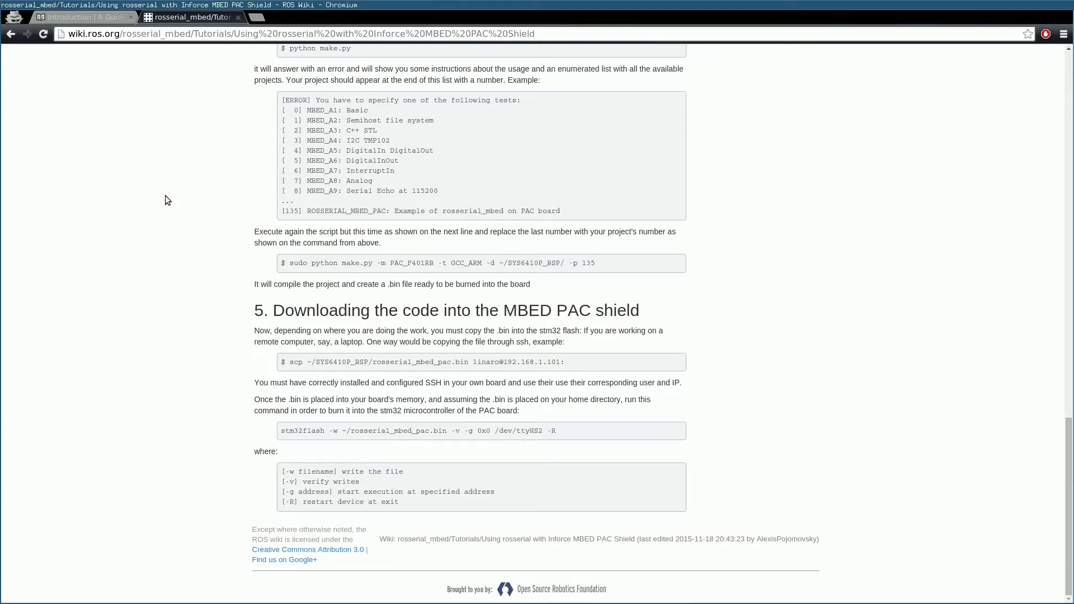
pyautogui.moveTo(117, 157)
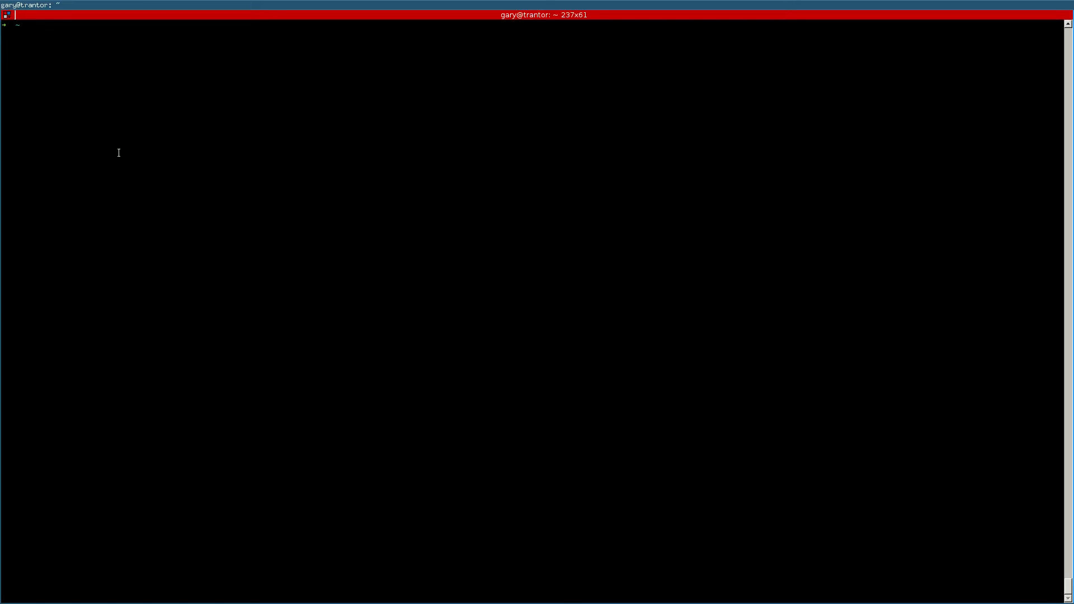
pyautogui.write('ssh linaro@192.168.1.101')
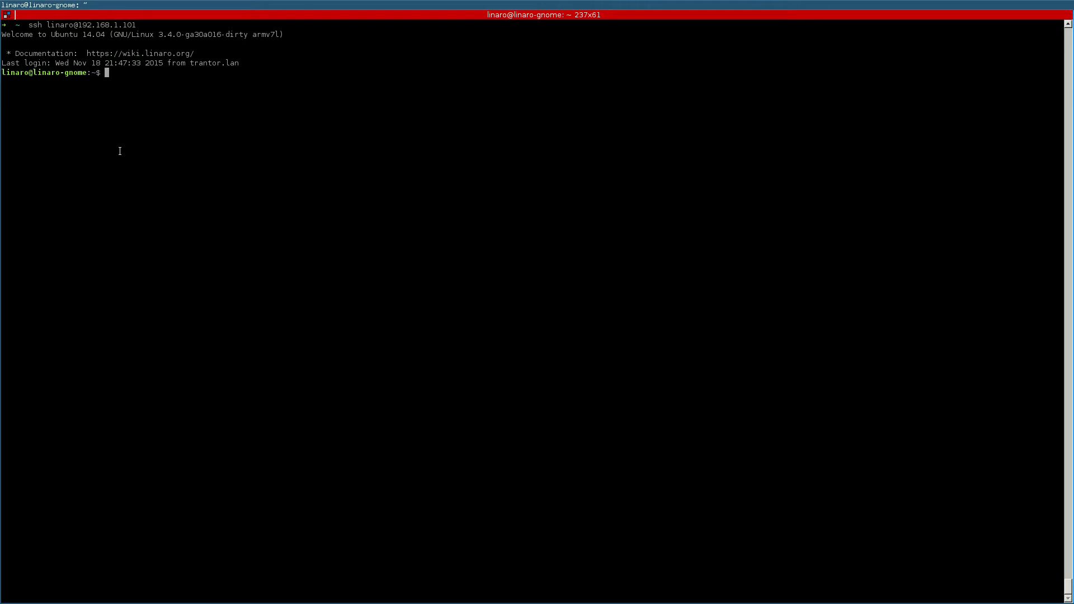
pyautogui.write('t')
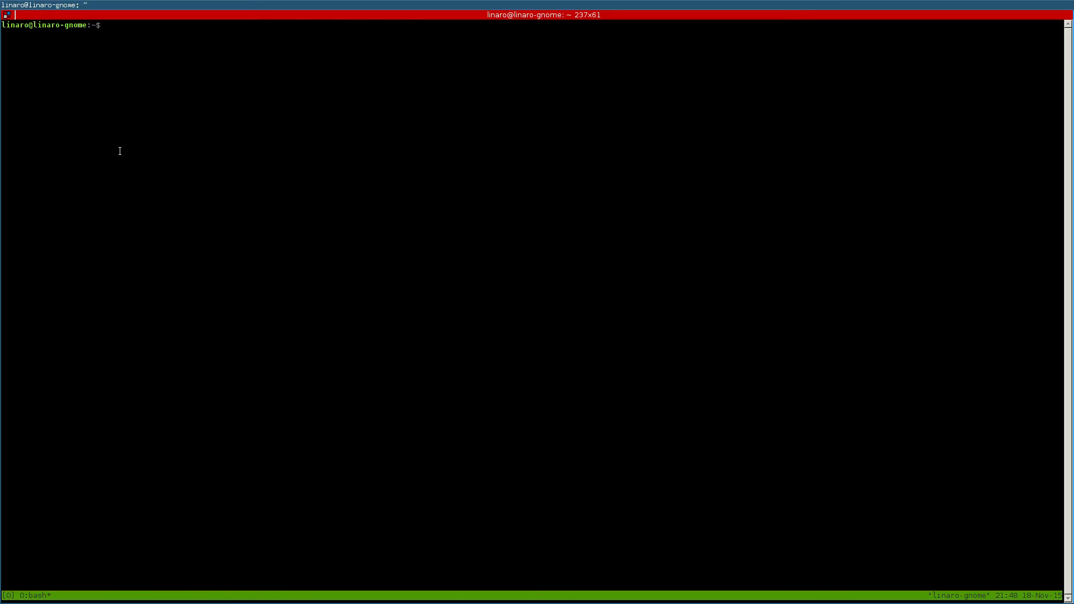
# Run roscore, then start rosserial_python serial_node.py on /dev/ttyHS2 in a second pane.
pyautogui.write('roscore')
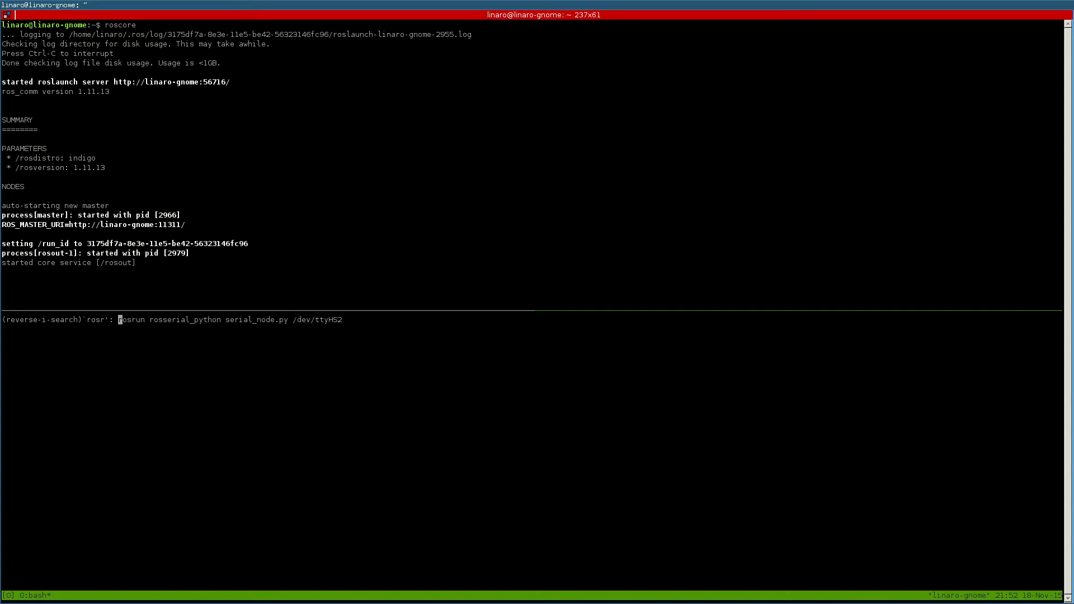
pyautogui.press('Enter')
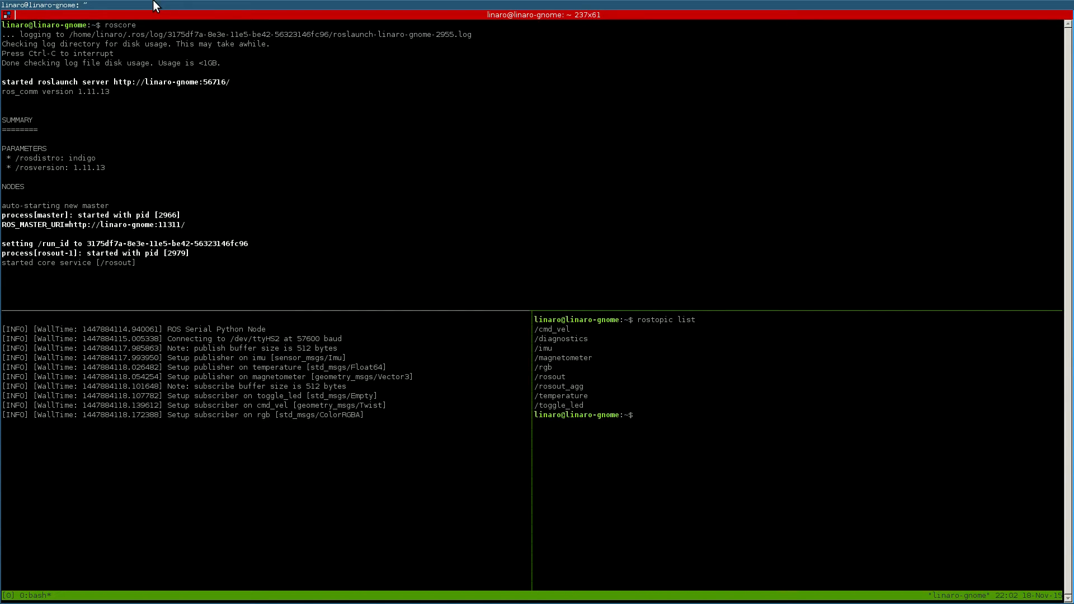
# Run rostopic list, then echo the streaming /imu messages and interrupt them.
pyautogui.write('rostopi')
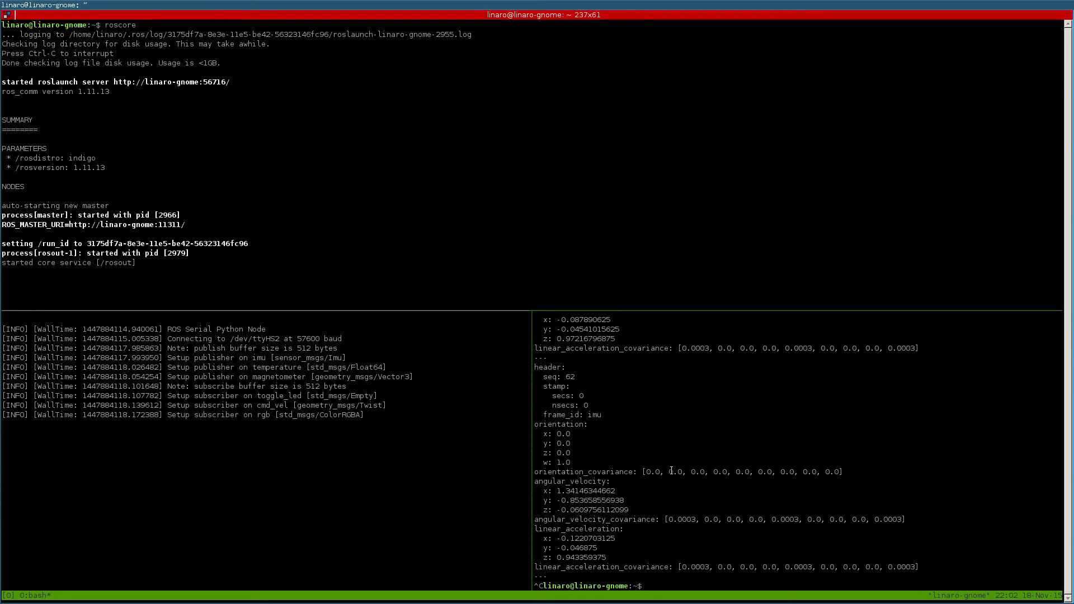
# Publish std_msgs/Empty on /toggle_led at 5 Hz, then stop the publisher with Ctrl-C.
pyautogui.write('rostopic pub /toggle_led std_msgs/Empty "{}" -r 5')
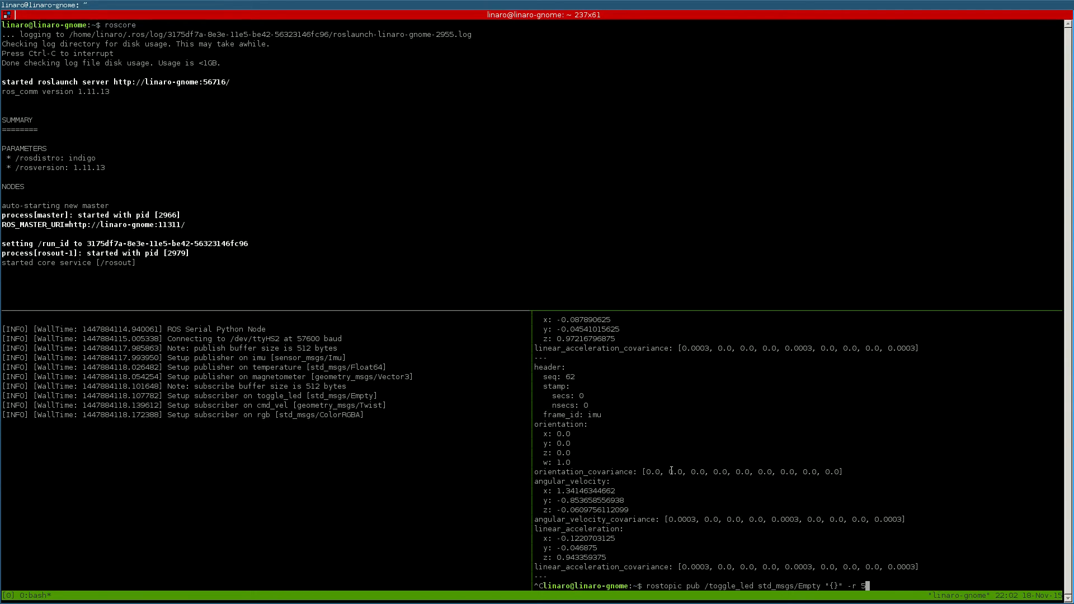
pyautogui.press('Return')
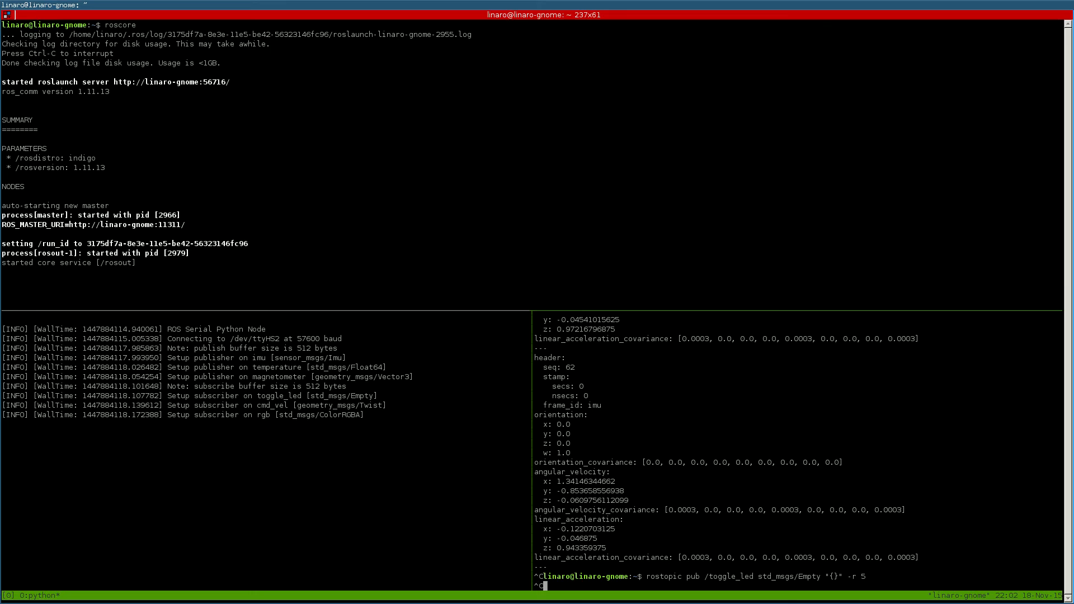
pyautogui.press('ctrl+c')
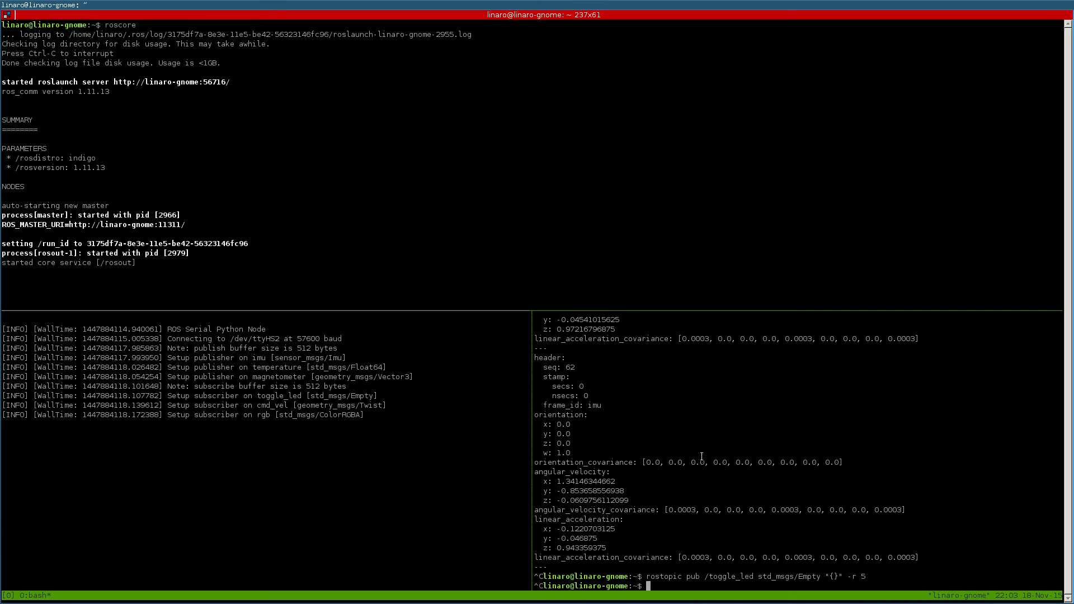